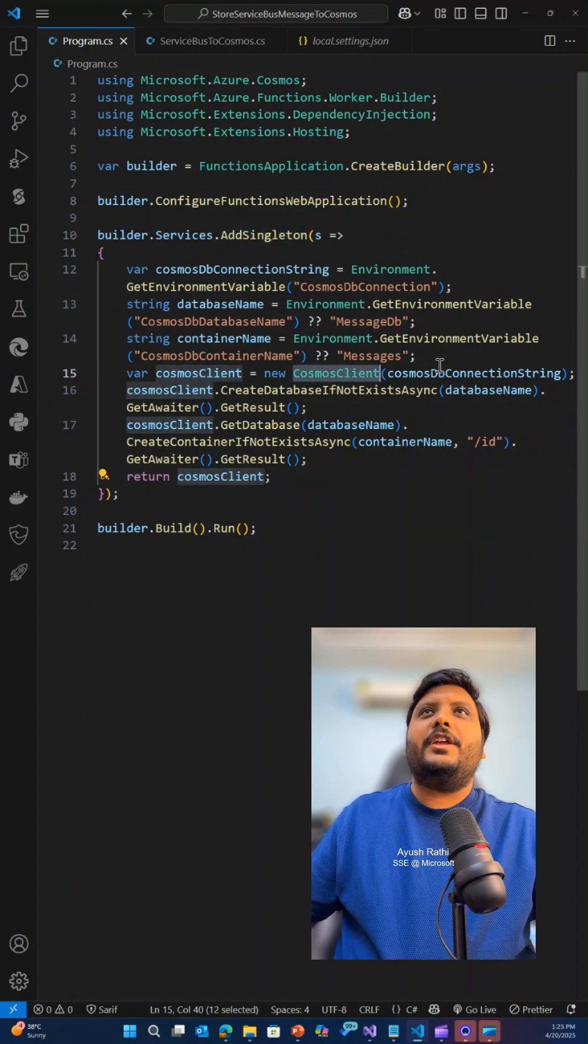
Step: Review ServiceBusToCosmos.cs, highlighting the Cosmos connection string and the ServiceBusTrigger attribute
double_click(364, 288)
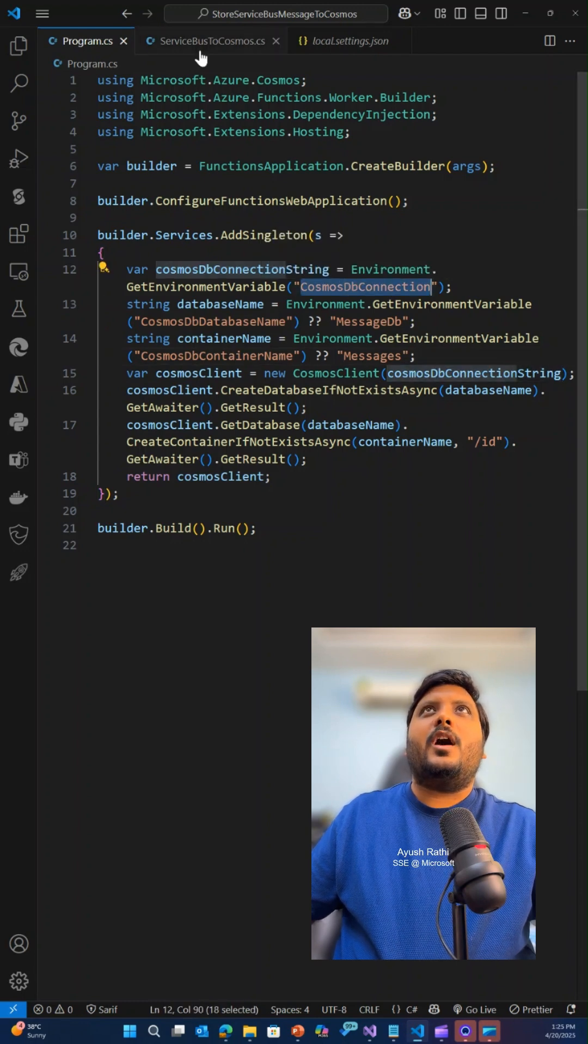
left_click(210, 40)
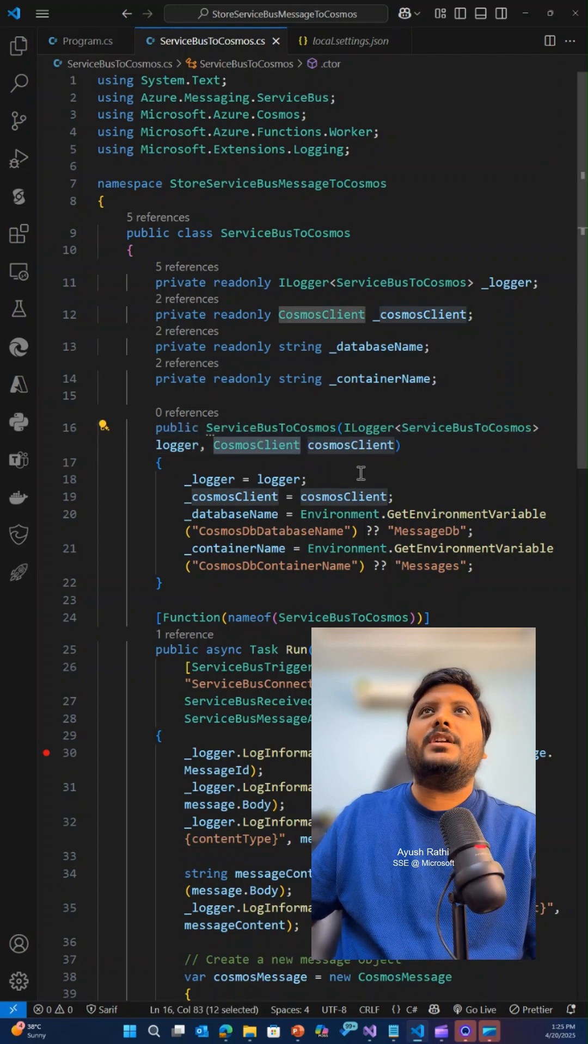
scroll("down", 3)
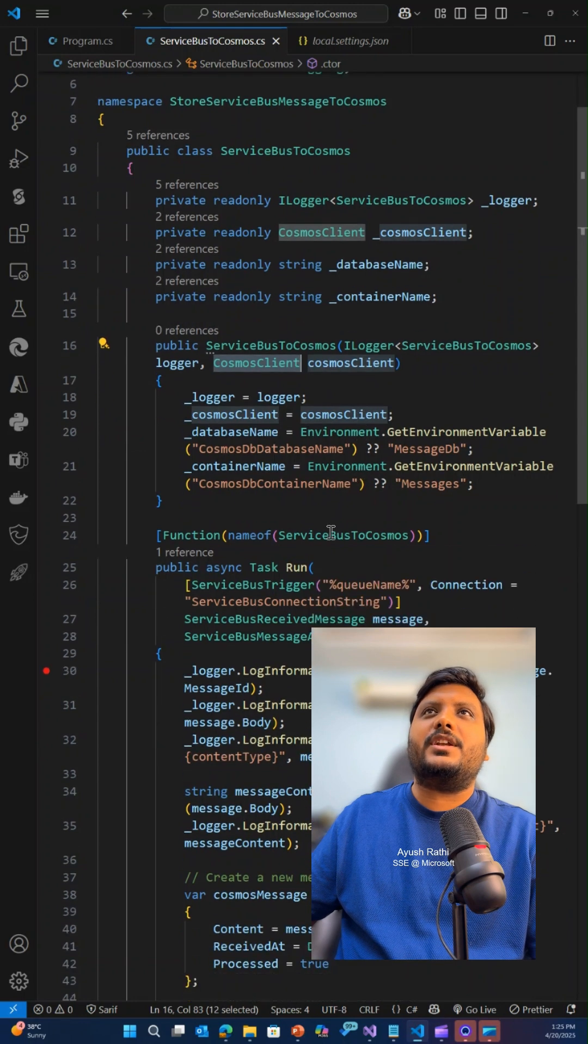
double_click(252, 585)
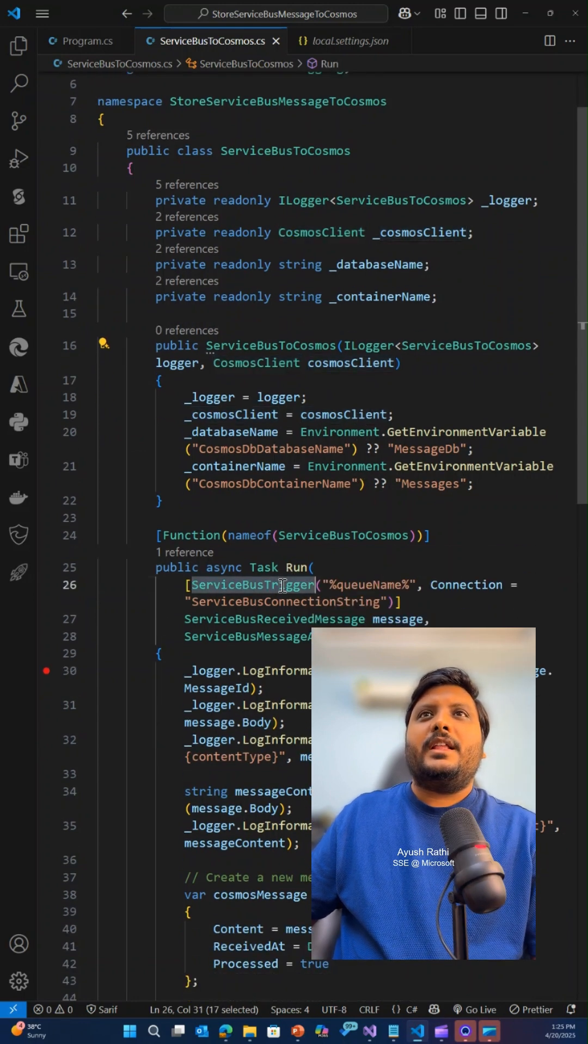
scroll("down", 3)
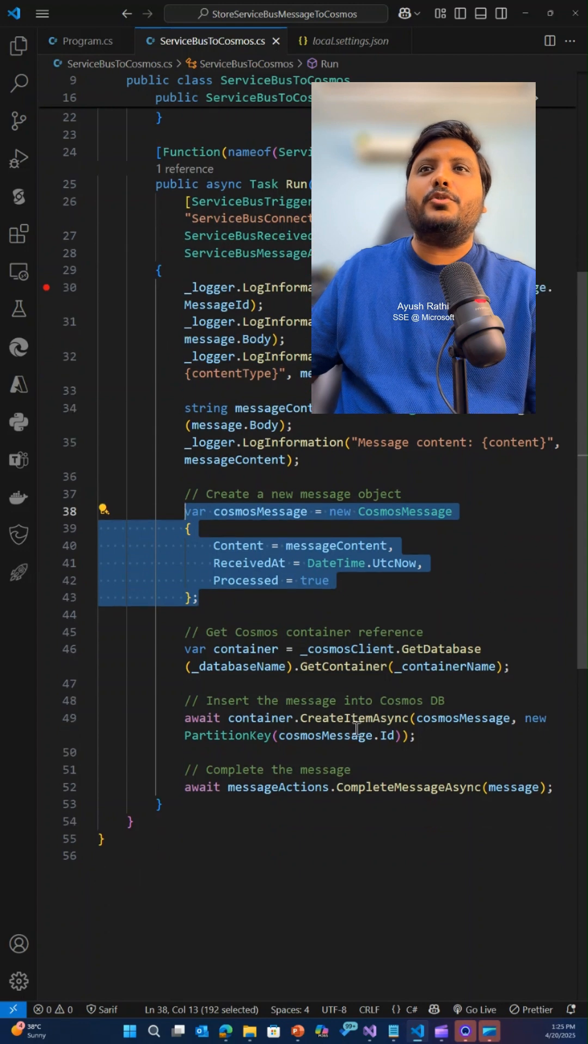
Step: Review the Cosmos container insert line and the message-completion call in the Run function
left_click(260, 718)
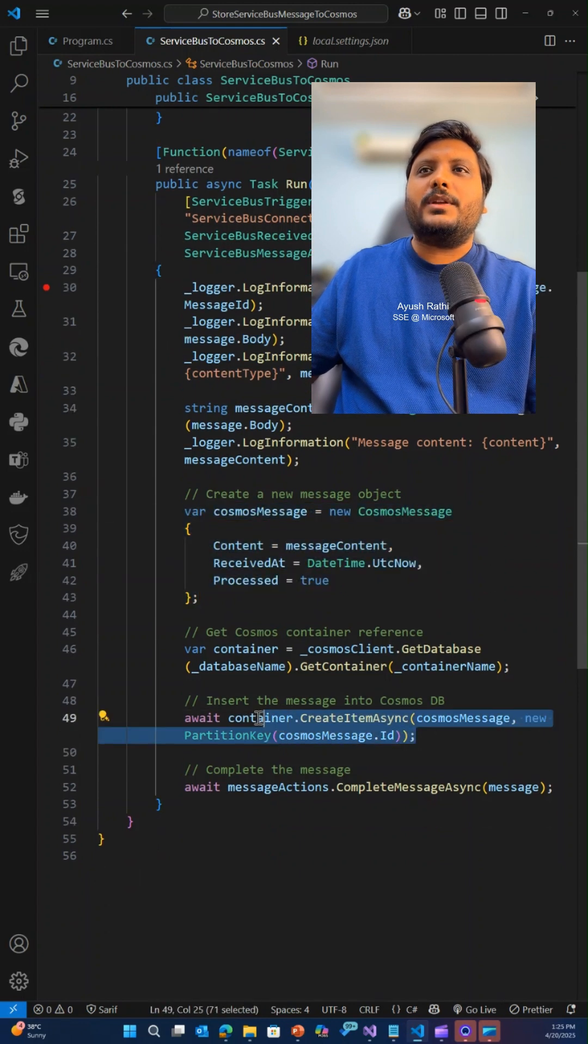
double_click(244, 648)
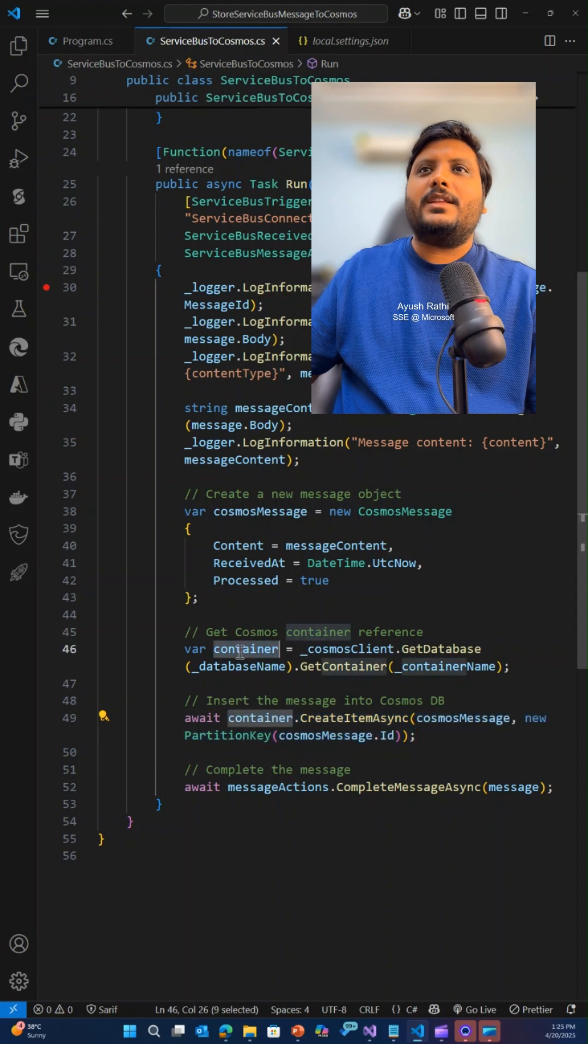
mouse_move(245, 648)
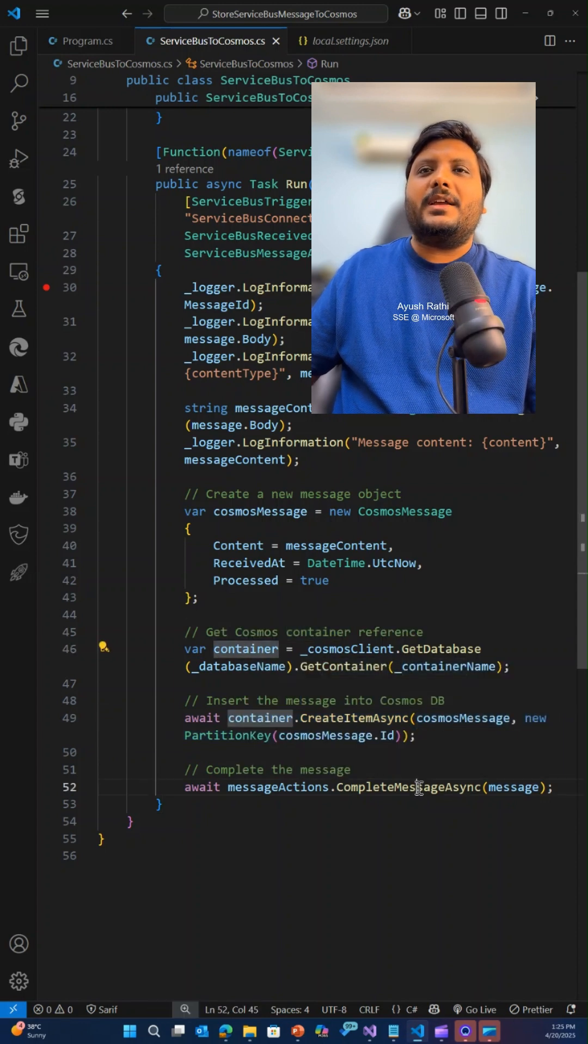
double_click(406, 788)
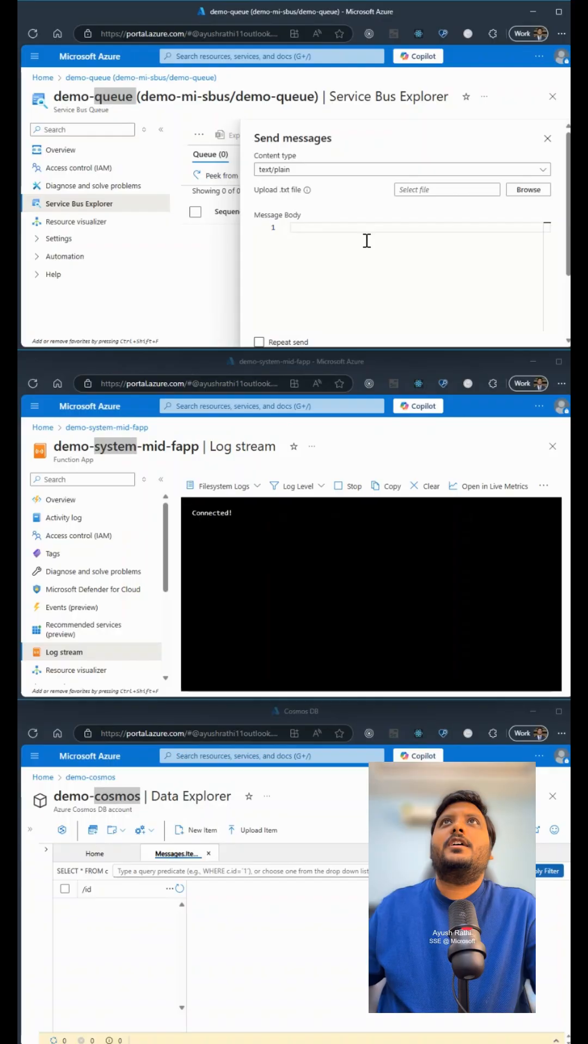
Step: Send 'Hi from Developer First Channel' to demo-queue from Service Bus Explorer
type("Hi from Developer First Channel")
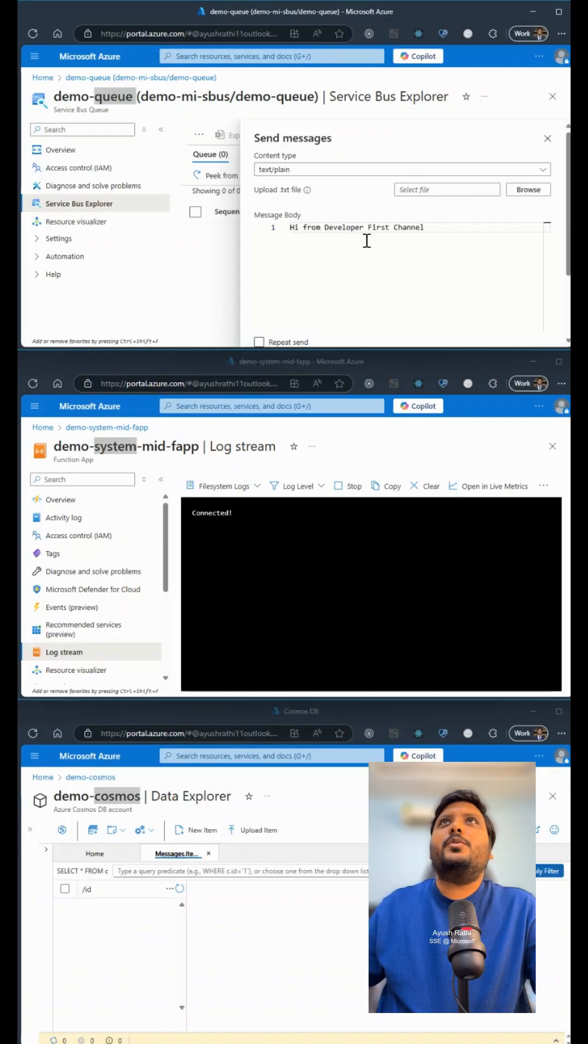
scroll("down", 3)
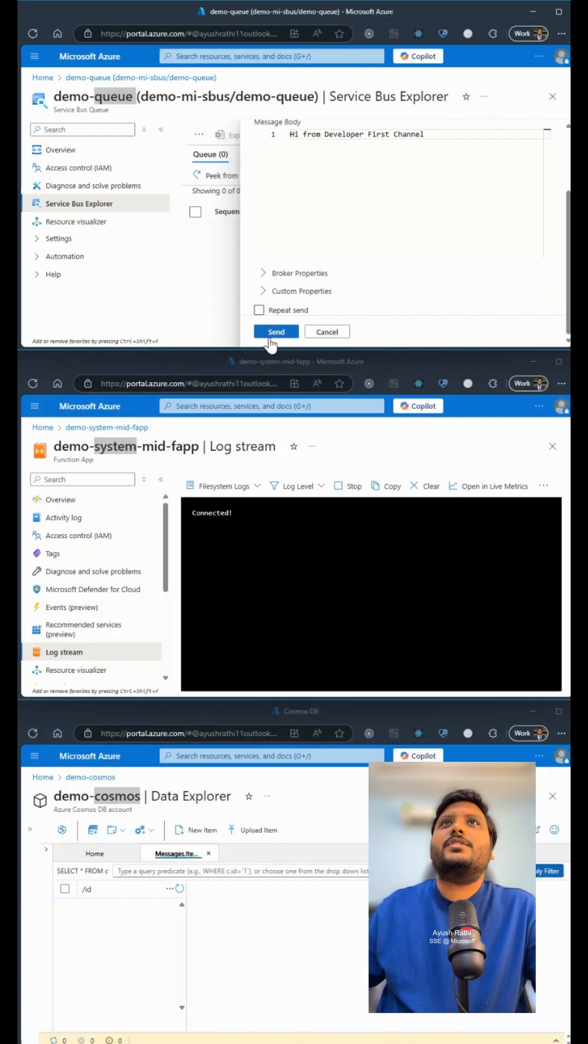
left_click(275, 332)
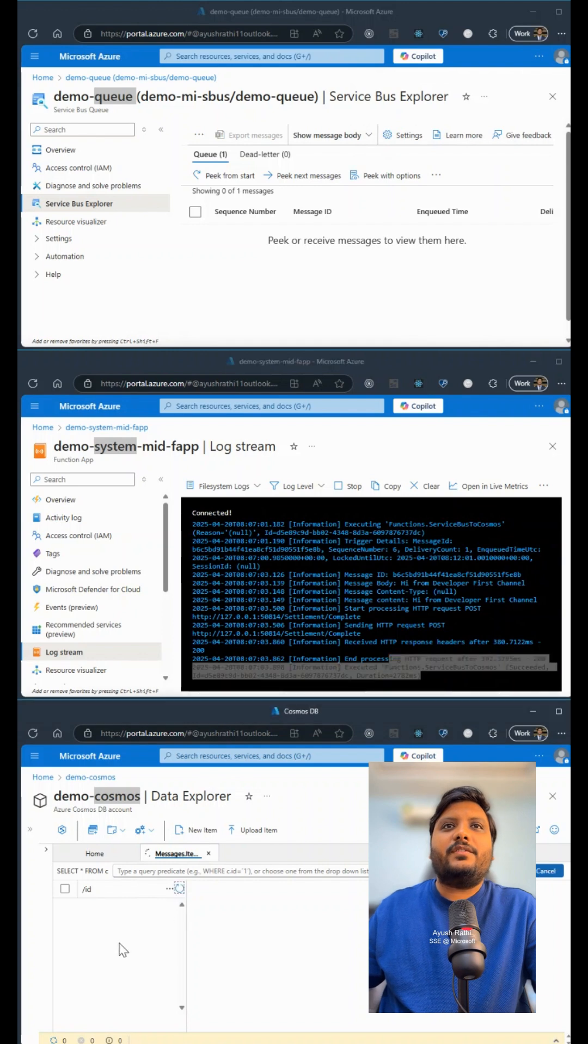
Step: View the newly stored item in the Cosmos DB Messages container
left_click(119, 908)
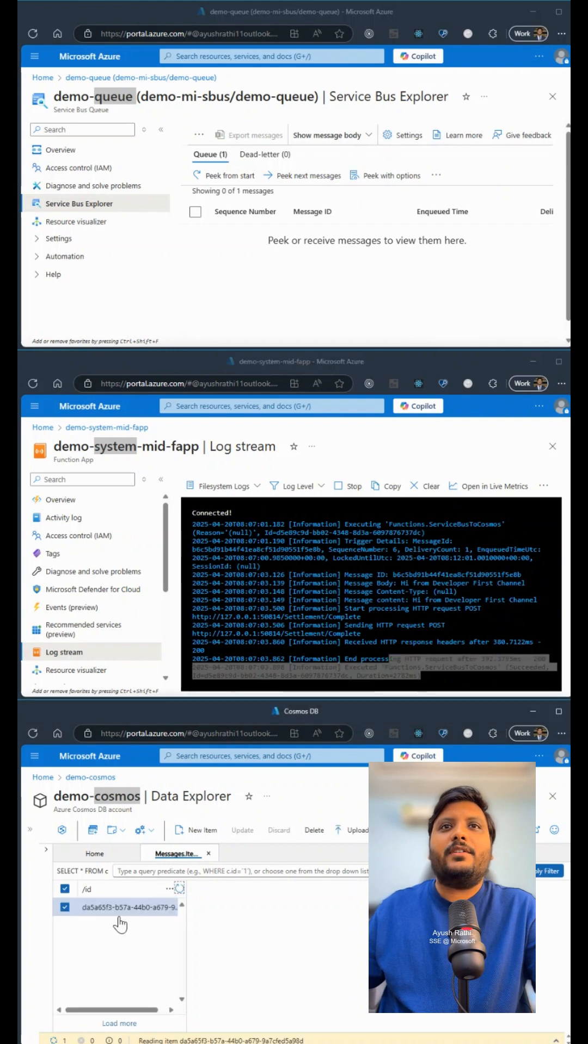